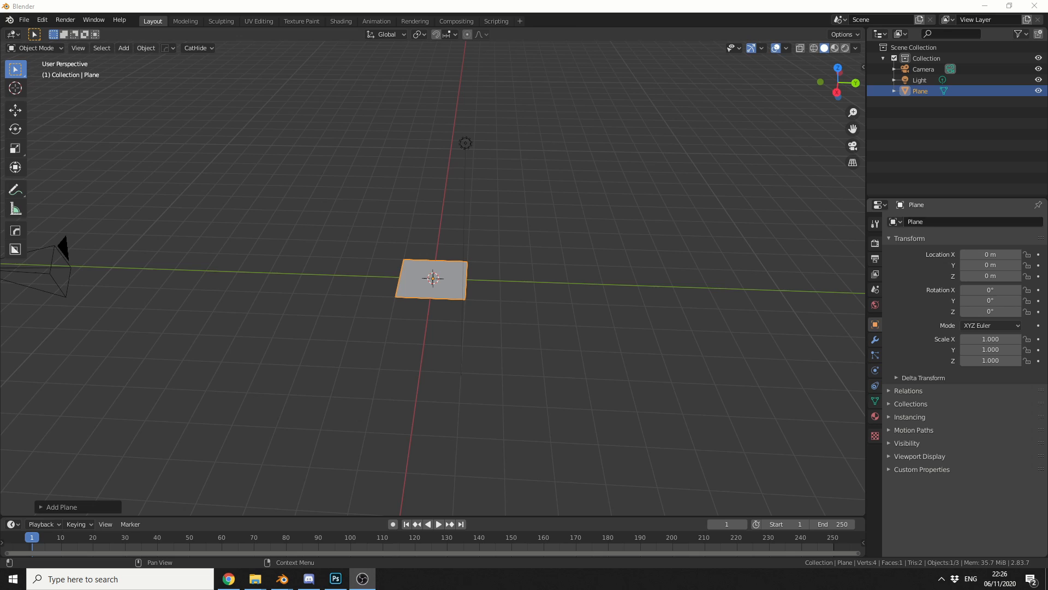
Select the plane's back edge in Edit Mode, ready to extrude it up into a wall.
{"action": "key", "text": "Tab"}
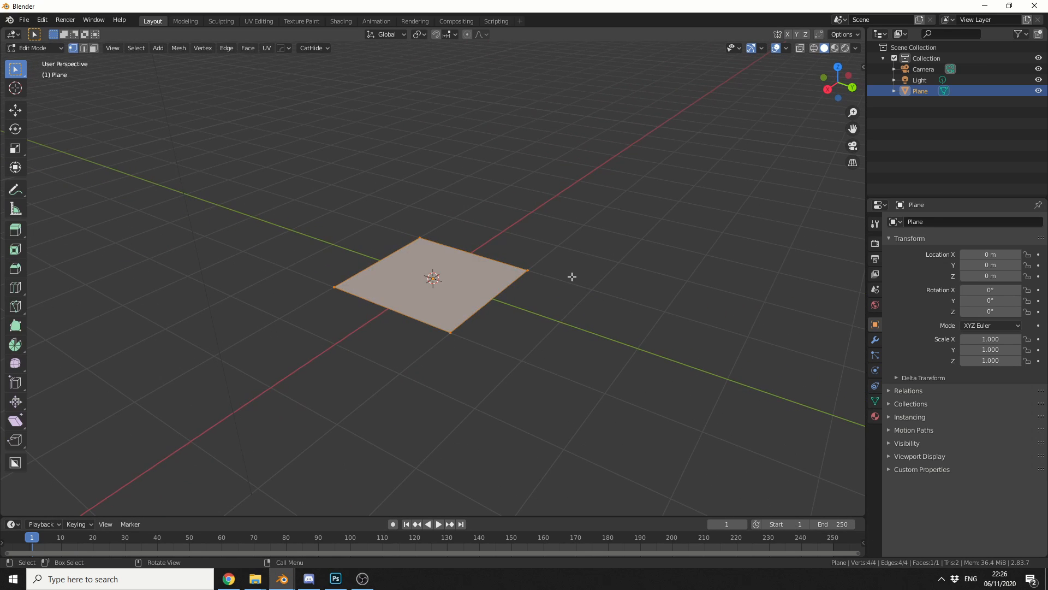
{"action": "left_click", "coordinate": [82, 47]}
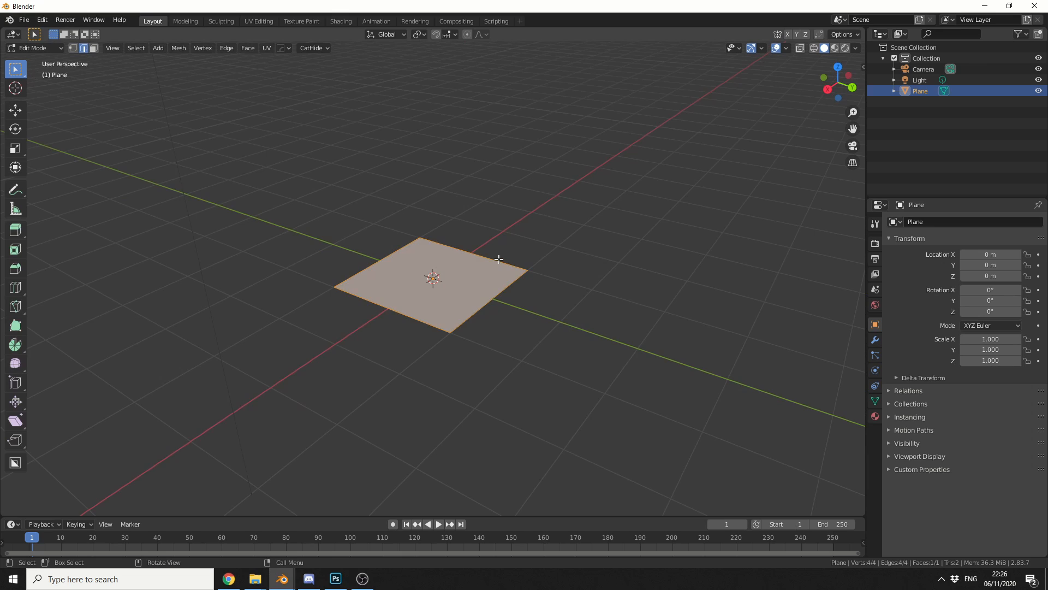
{"action": "left_click", "coordinate": [15, 230]}
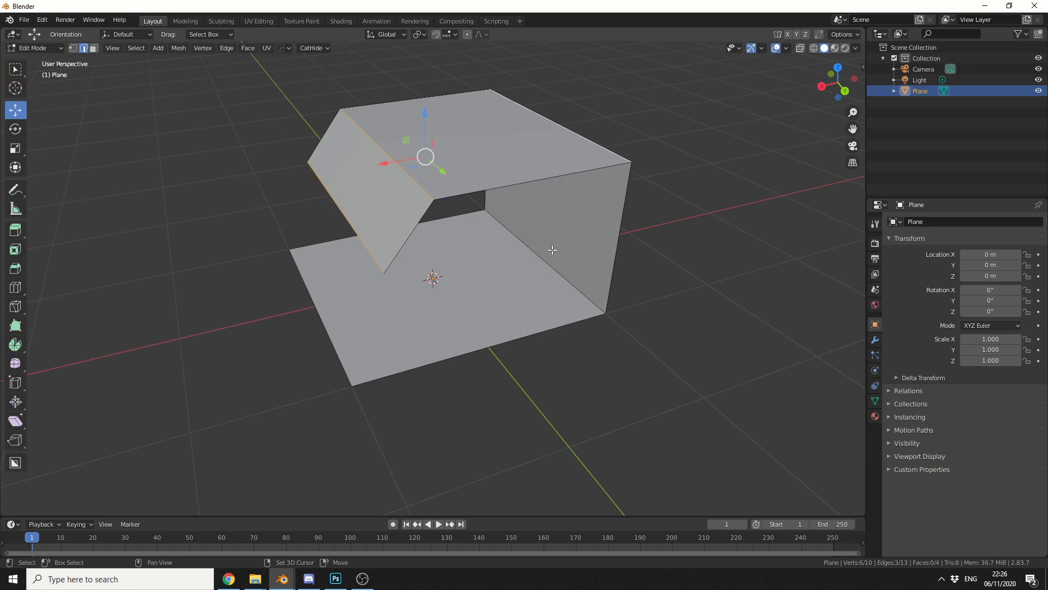
Bevel the backdrop's bends into smooth curves and scale it along Y to about 1.742.
{"action": "key", "text": "ctrl+b"}
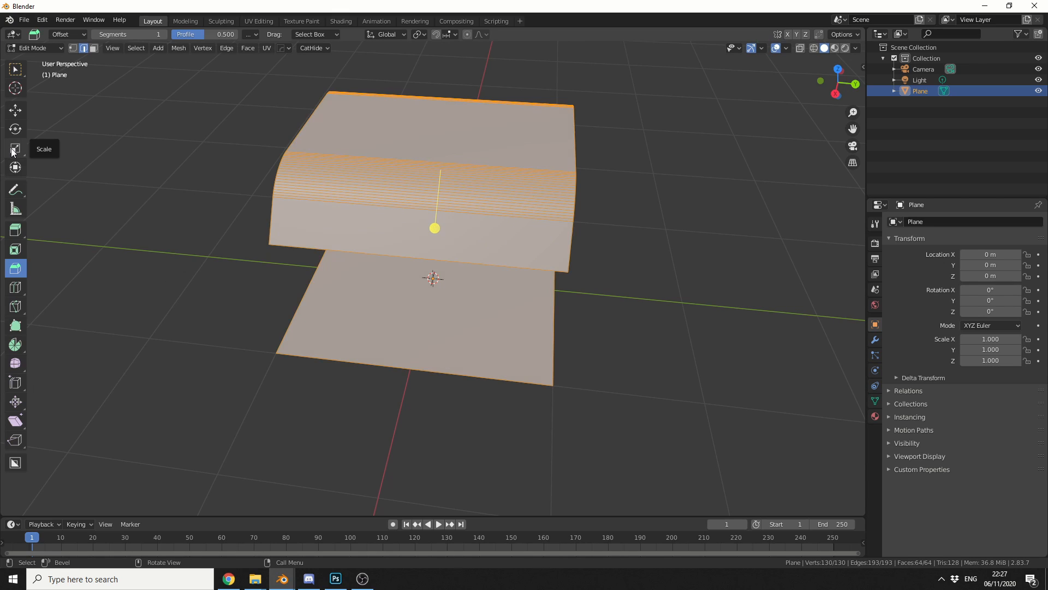
{"action": "left_click", "coordinate": [15, 148]}
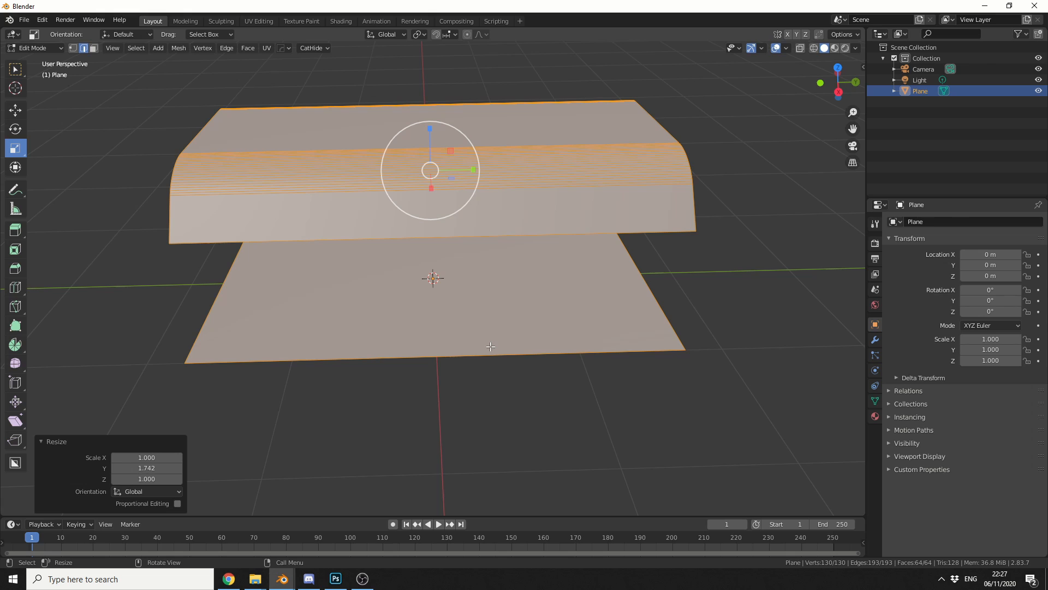
Shade the backdrop smooth and give it a new white material.
{"action": "key", "text": "Tab"}
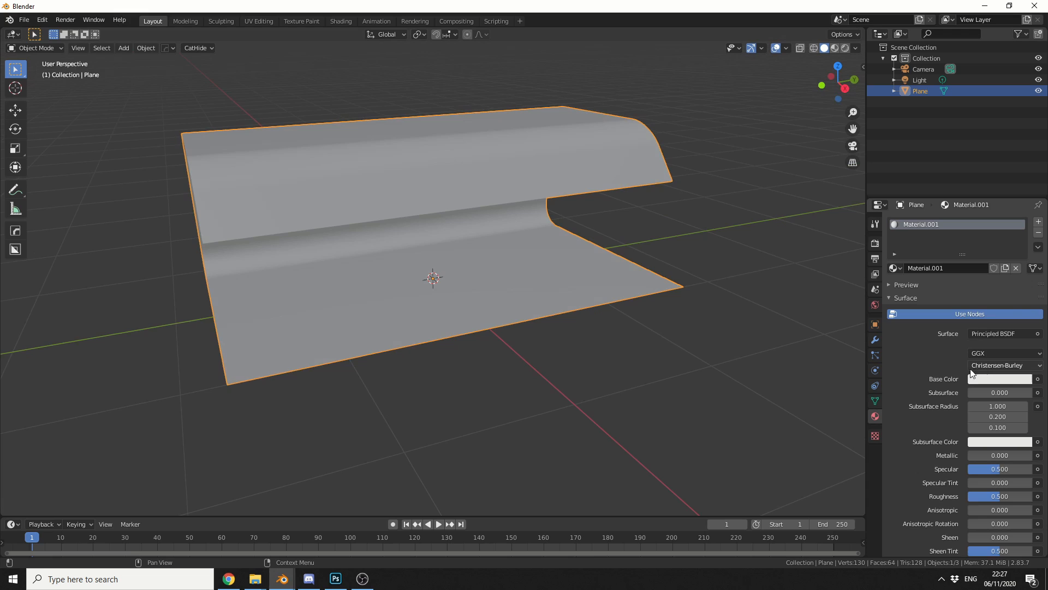
{"action": "left_click", "coordinate": [1000, 379]}
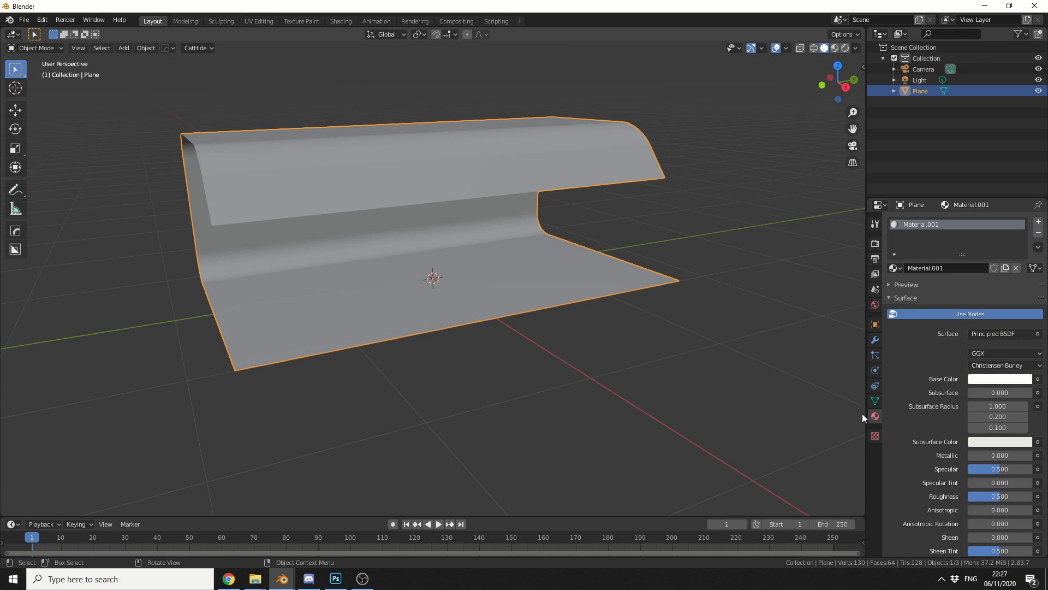
{"action": "mouse_move", "coordinate": [896, 441]}
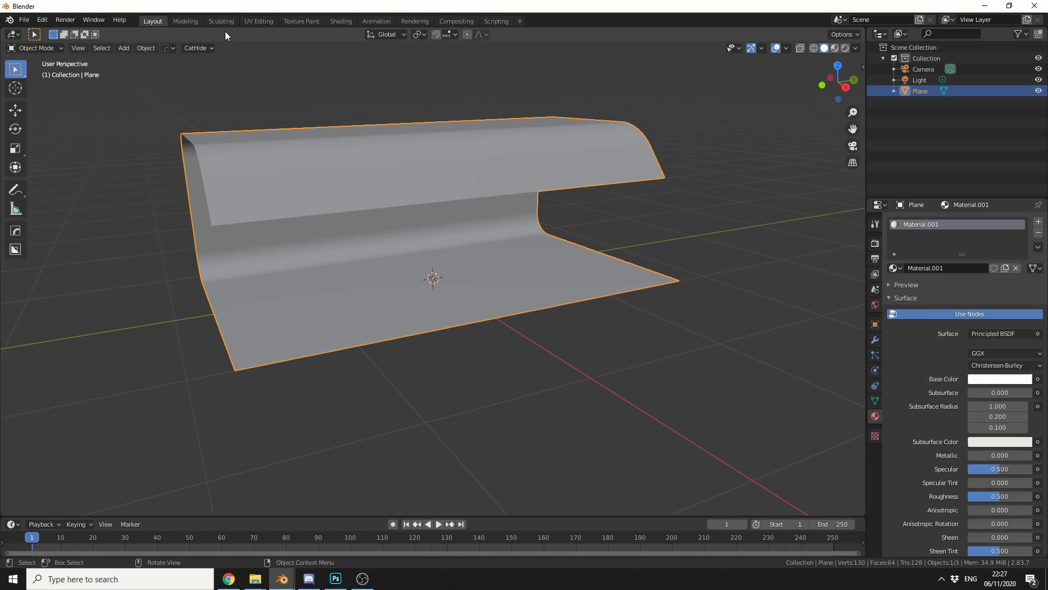
{"action": "left_click", "coordinate": [340, 21]}
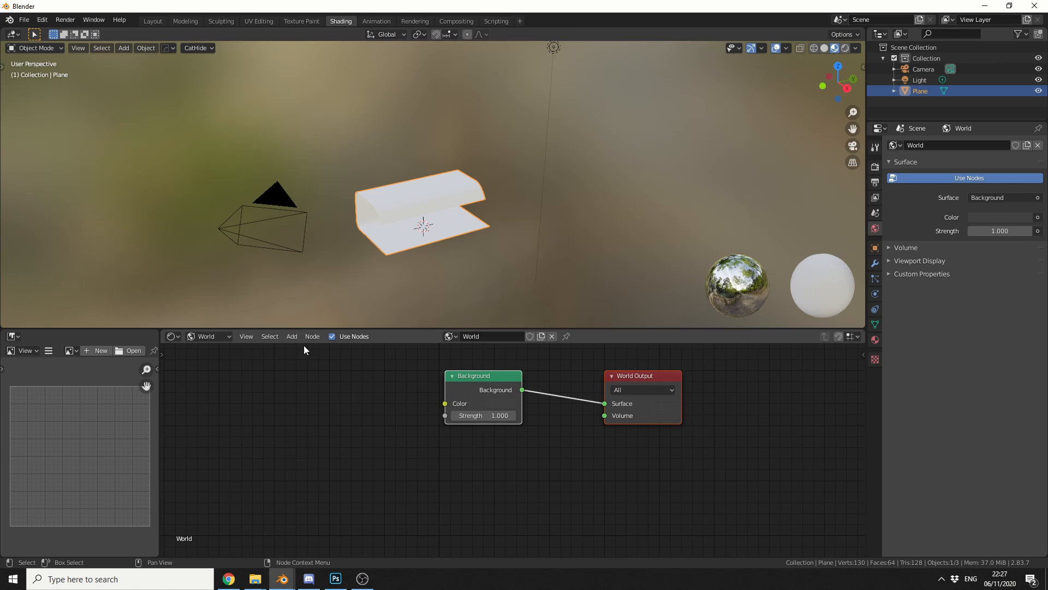
Add an Environment Texture node to the world shader.
{"action": "left_click", "coordinate": [291, 337]}
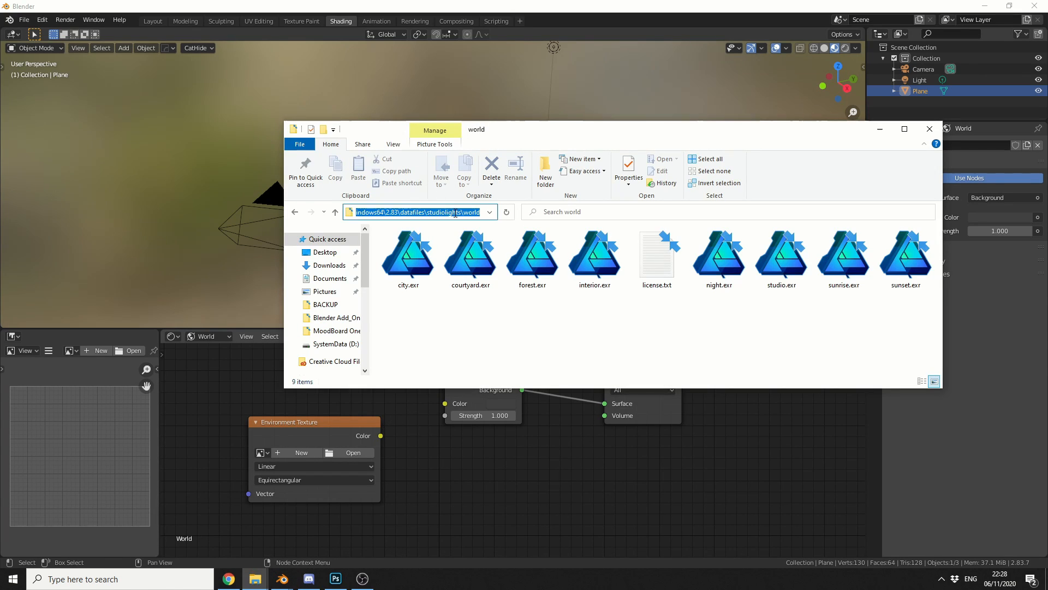
Load studio.exr as the world's environment texture and adjust the background strength.
{"action": "left_click", "coordinate": [780, 257]}
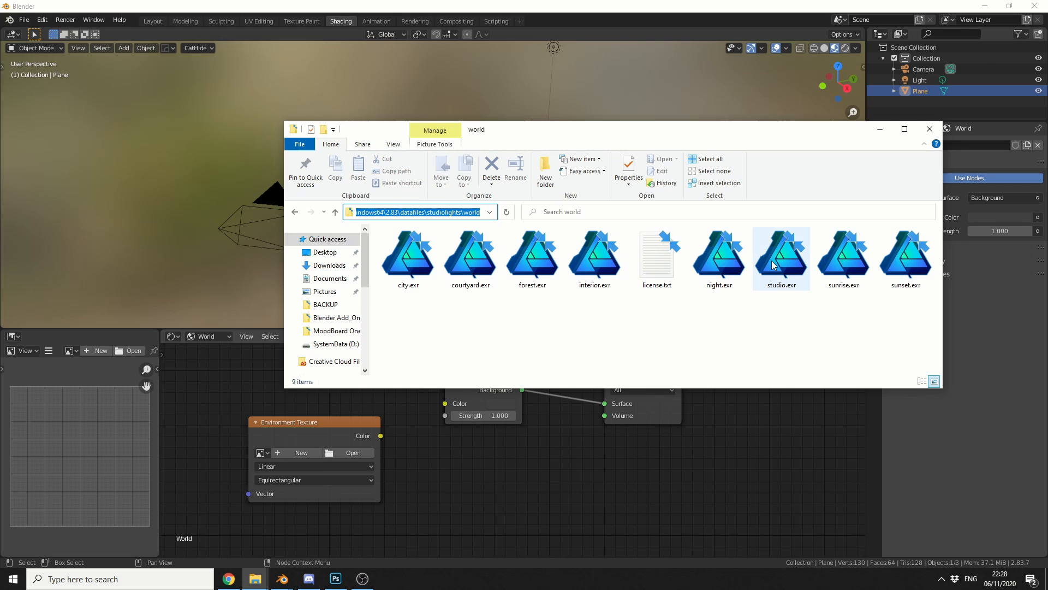
{"action": "double_click", "coordinate": [781, 254]}
{"action": "type", "text": "1.3"}
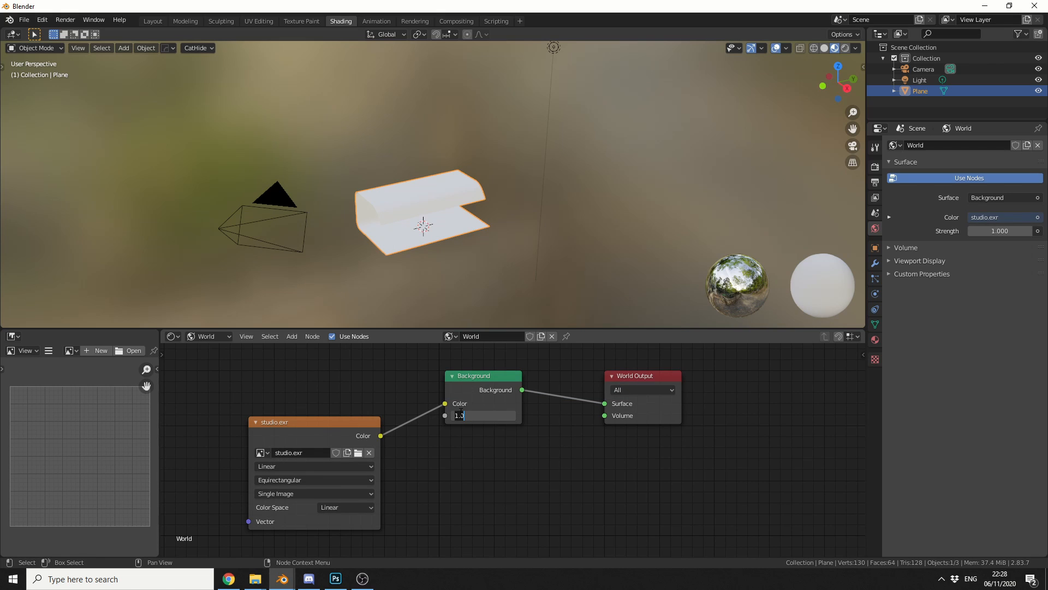
{"action": "left_click", "coordinate": [152, 21]}
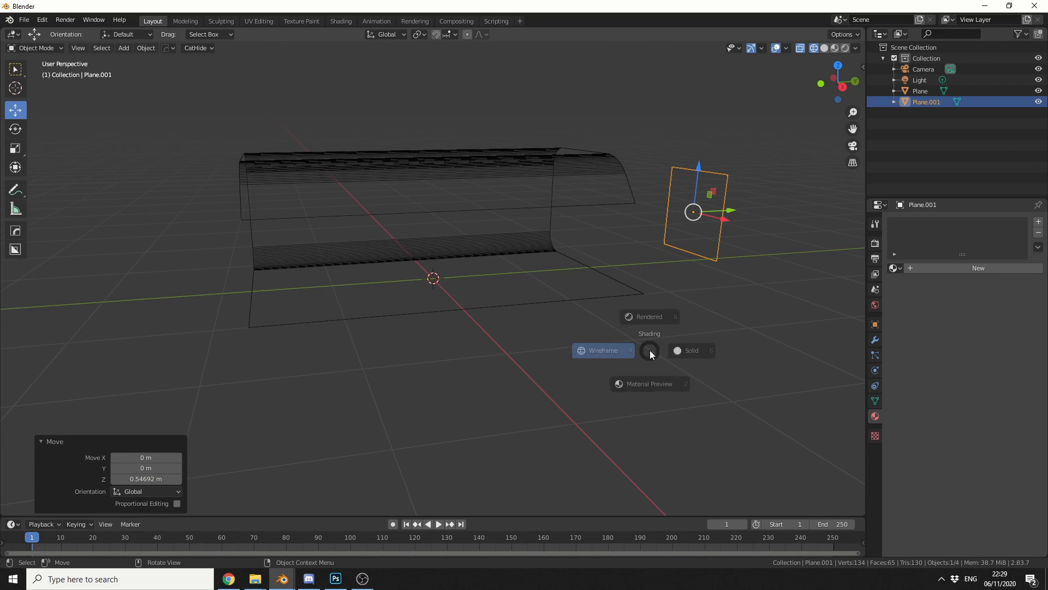
Return the viewport to solid shading after standing the light-panel plane upright.
{"action": "left_click", "coordinate": [691, 351]}
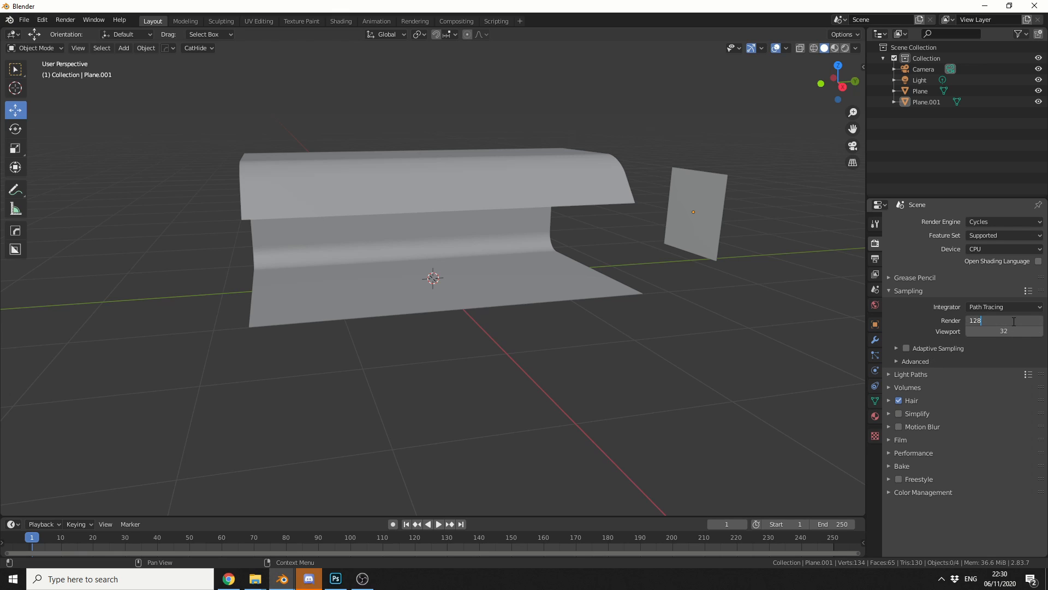
Set the Cycles render sample count to 256.
{"action": "type", "text": "256"}
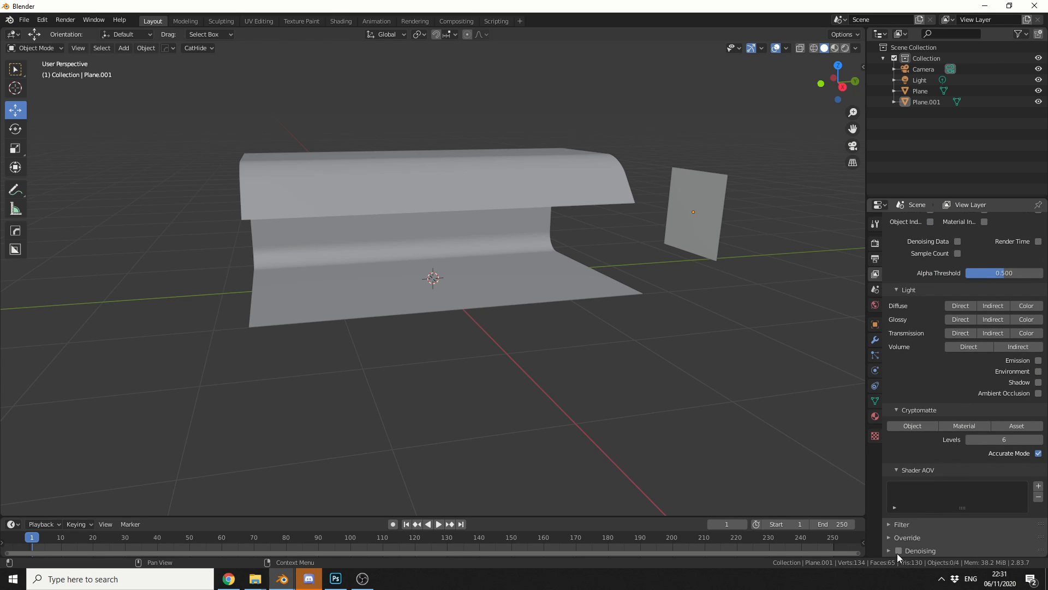
{"action": "left_click", "coordinate": [899, 550]}
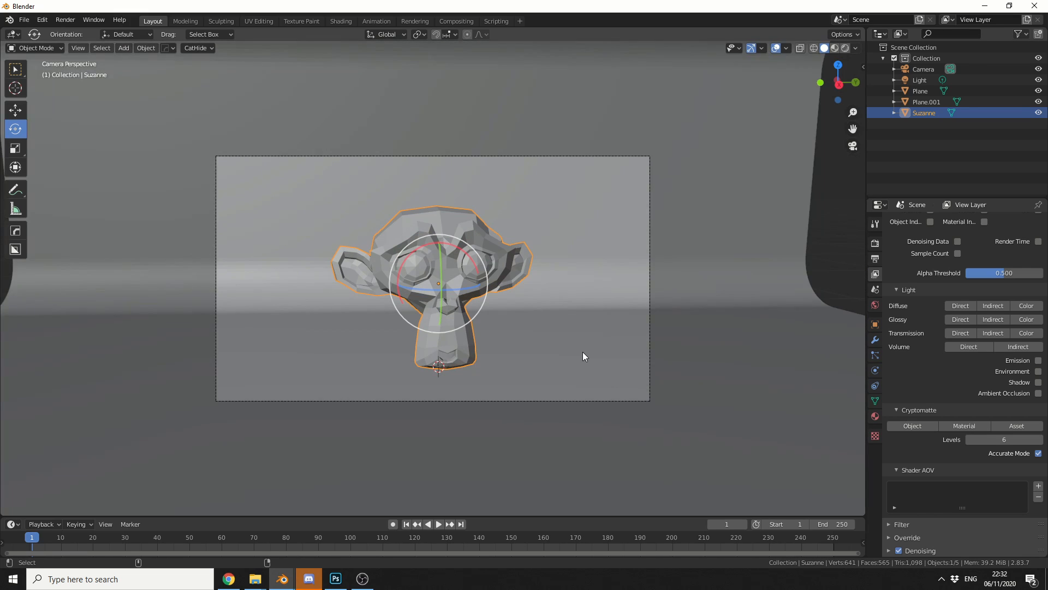
Rotate Suzanne so it sits framed in the camera view before the backdrop.
{"action": "left_click", "coordinate": [923, 69]}
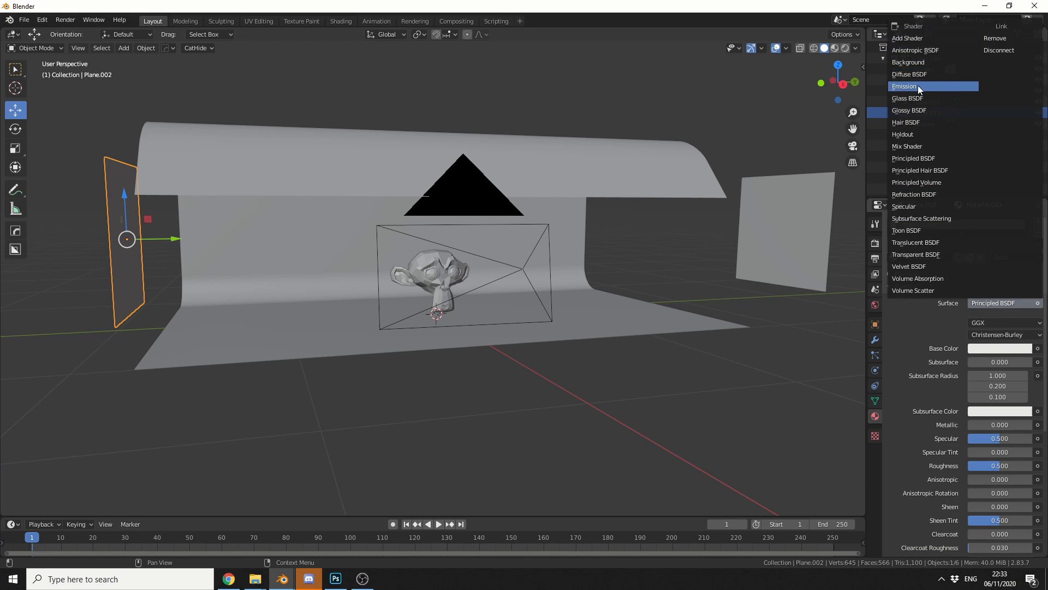
Make the left panel's material an Emission shader and start the Cycles render (F12).
{"action": "left_click", "coordinate": [905, 85]}
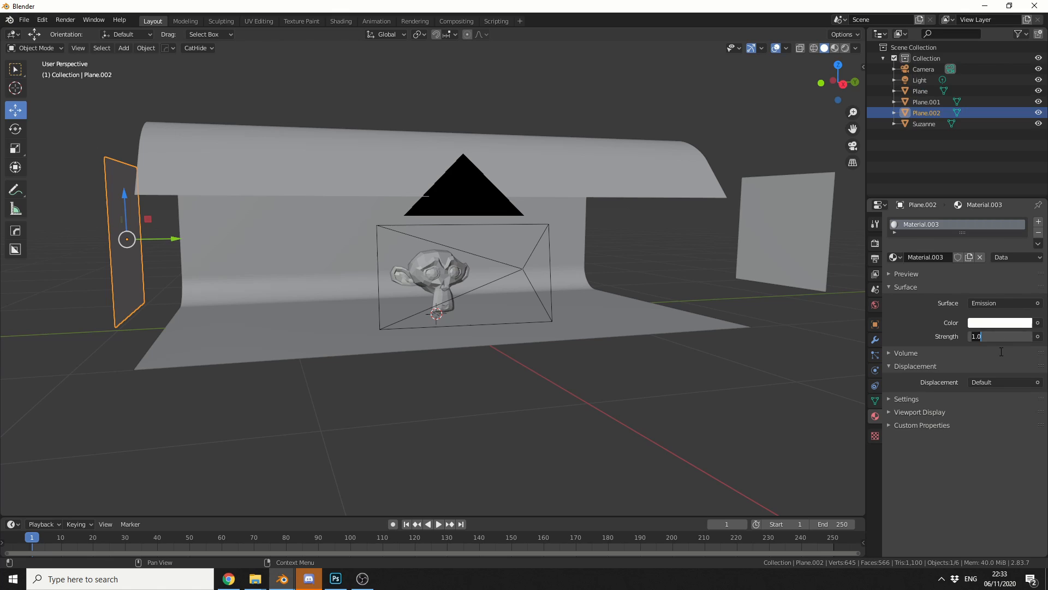
{"action": "key", "text": "F12"}
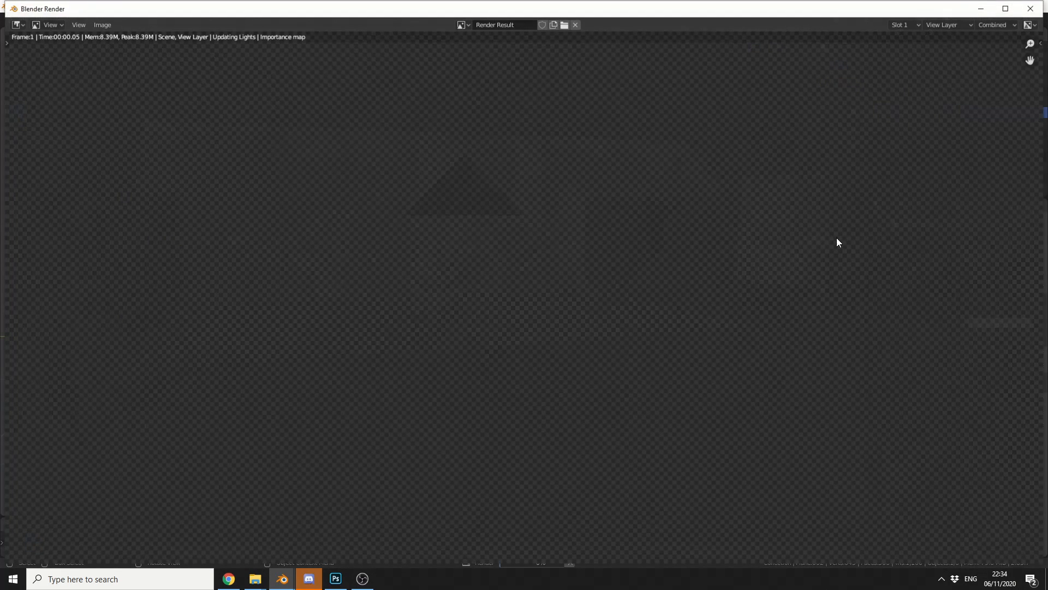